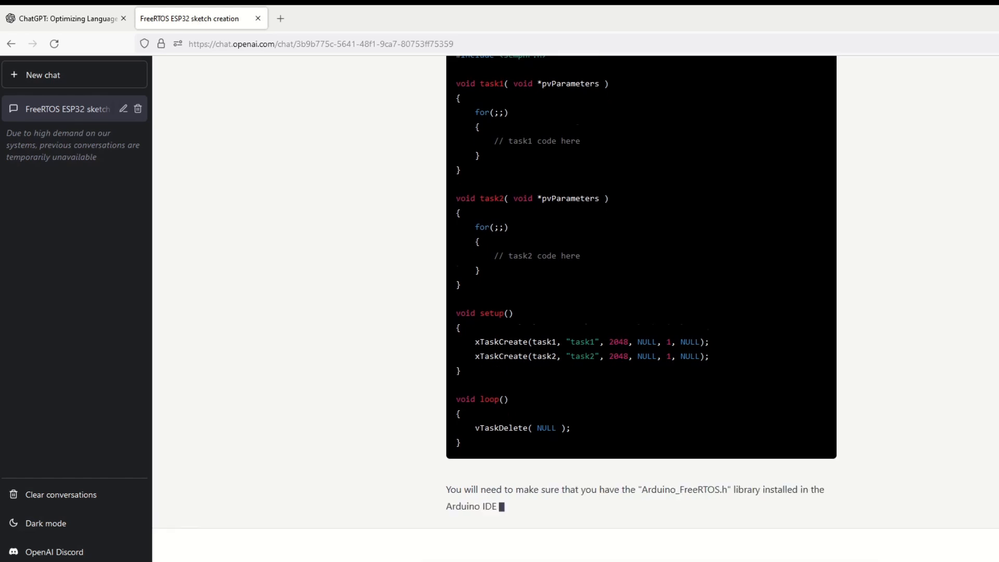
- Scroll through ChatGPT's generated two-task ESP32 FreeRTOS sketch
scroll(down, 3)
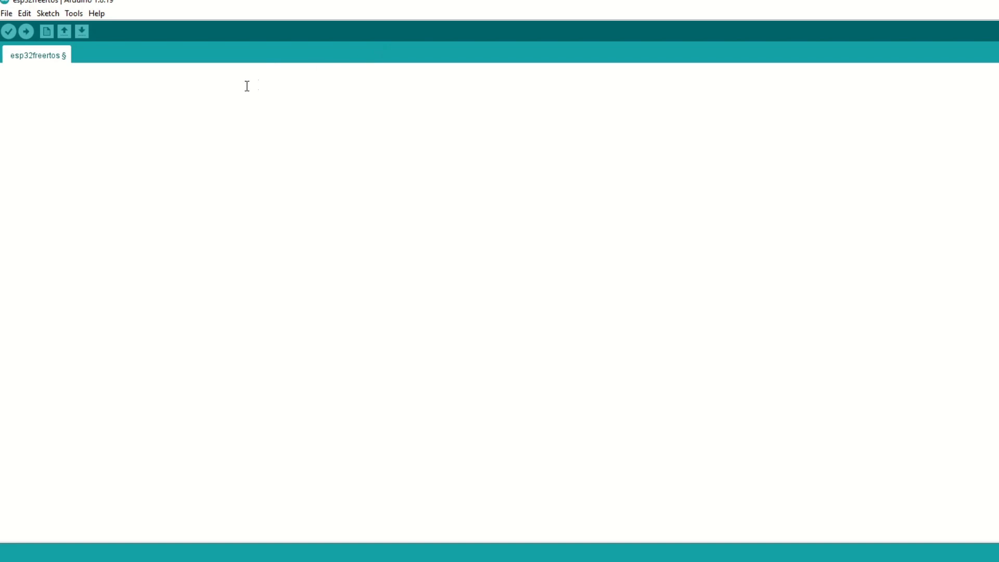
- Paste the ChatGPT FreeRTOS code into the esp32freertos sketch and verify it
right_click(247, 87)
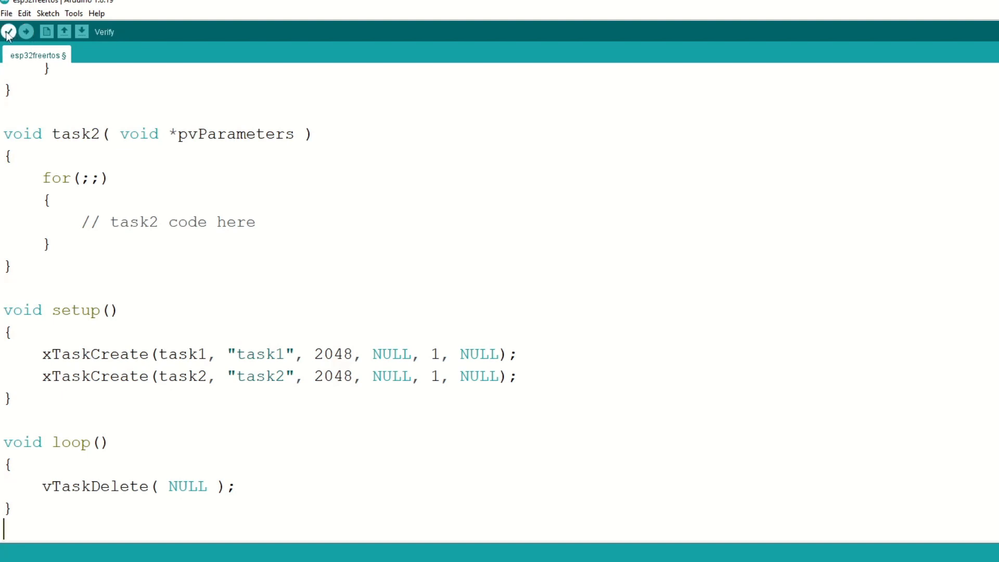
click(9, 32)
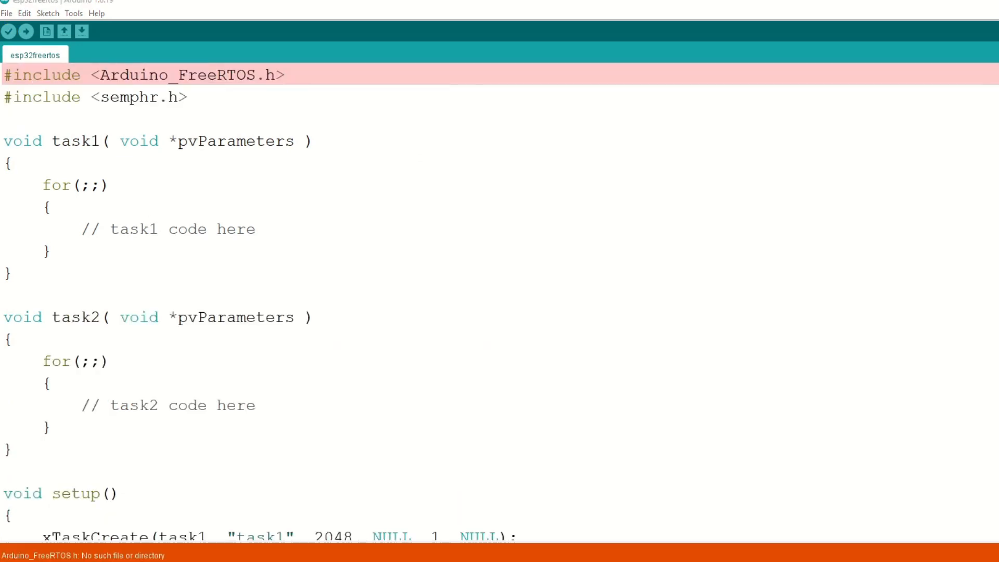
mouse_move(439, 426)
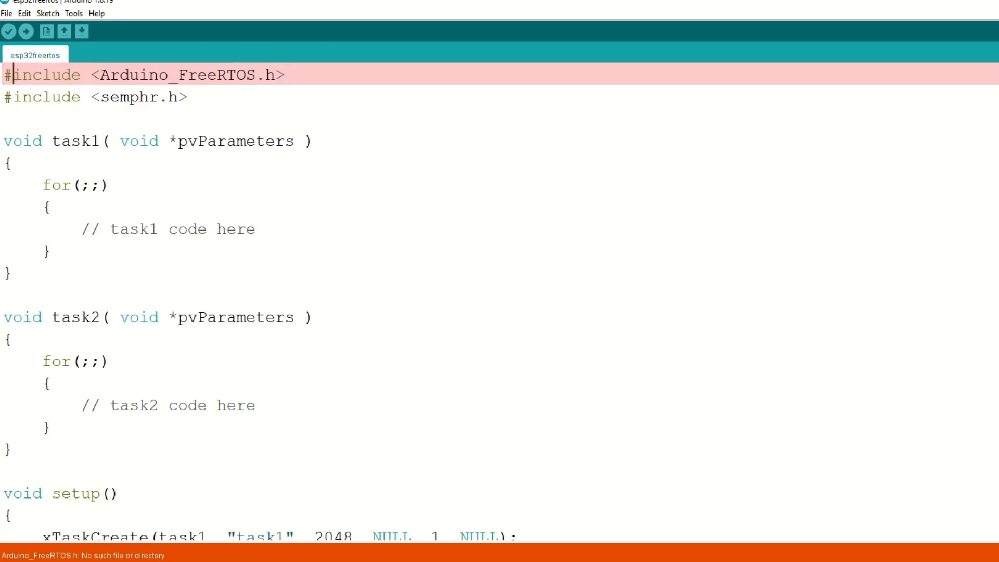
- Comment out the missing Arduino_FreeRTOS.h include with // and verify the sketch again
text(//)
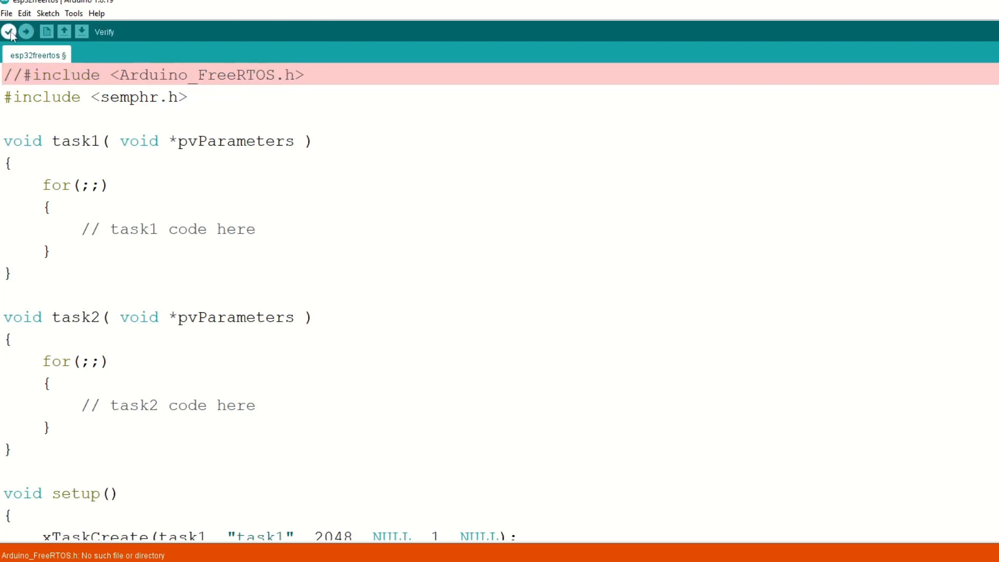
click(9, 31)
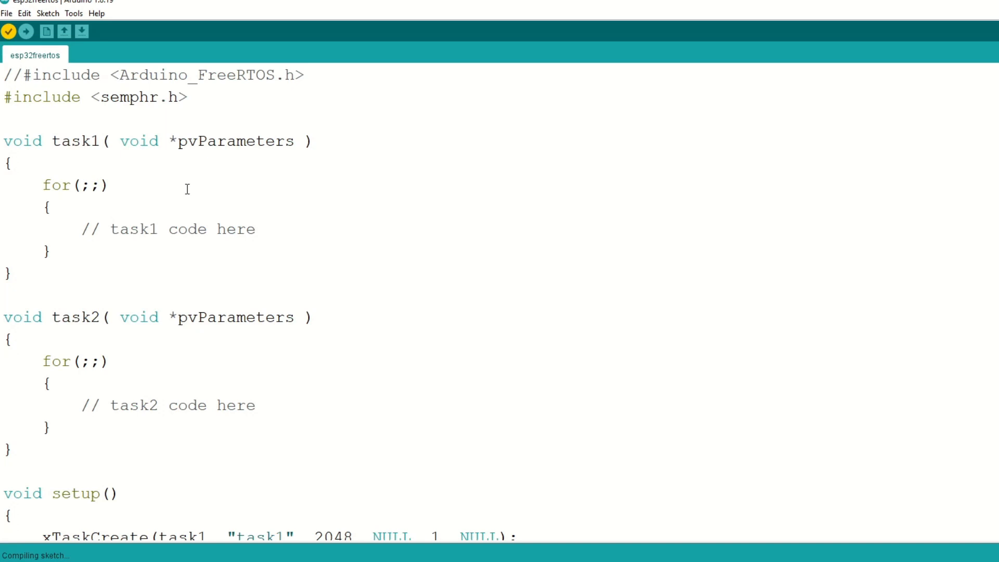
click(23, 75)
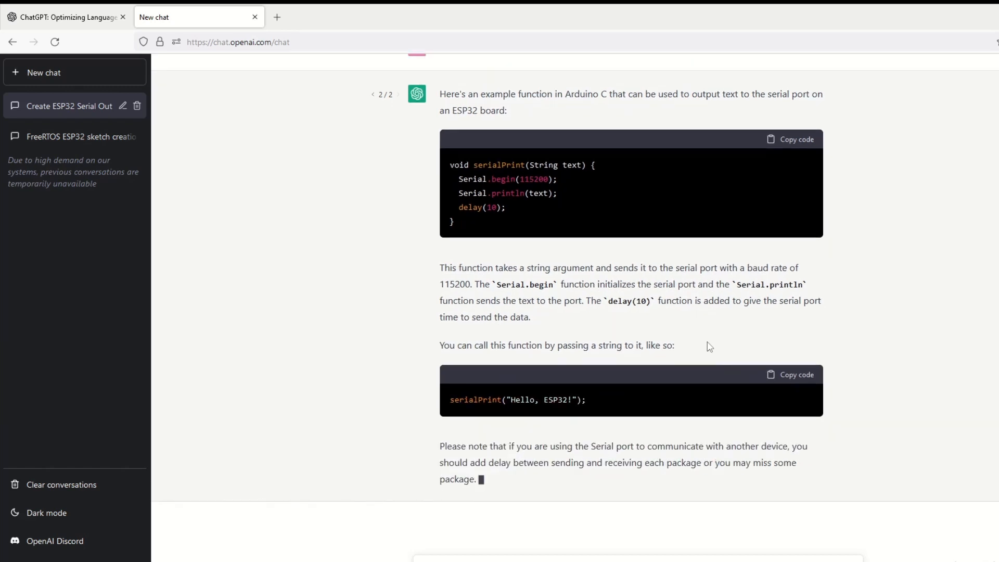
- Scroll through ChatGPT's serialPrint answer to review the ESP32 serial-print function
scroll(down, 3)
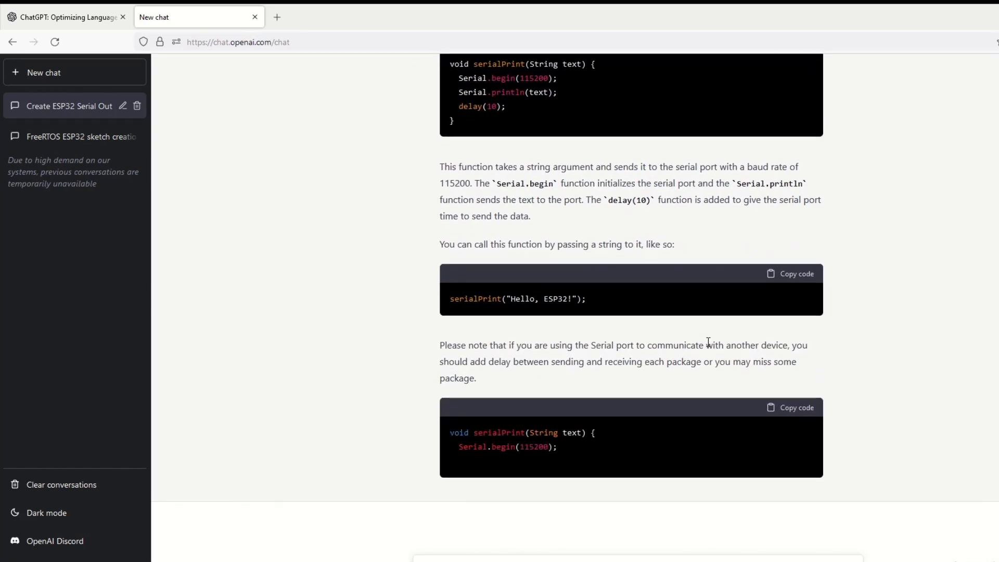
scroll(down, 3)
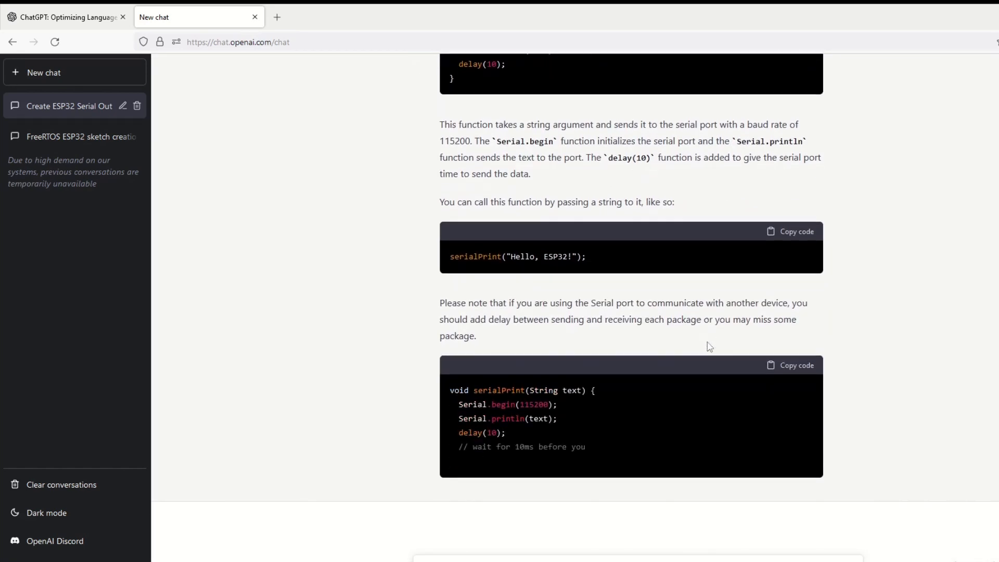
scroll(up, 3)
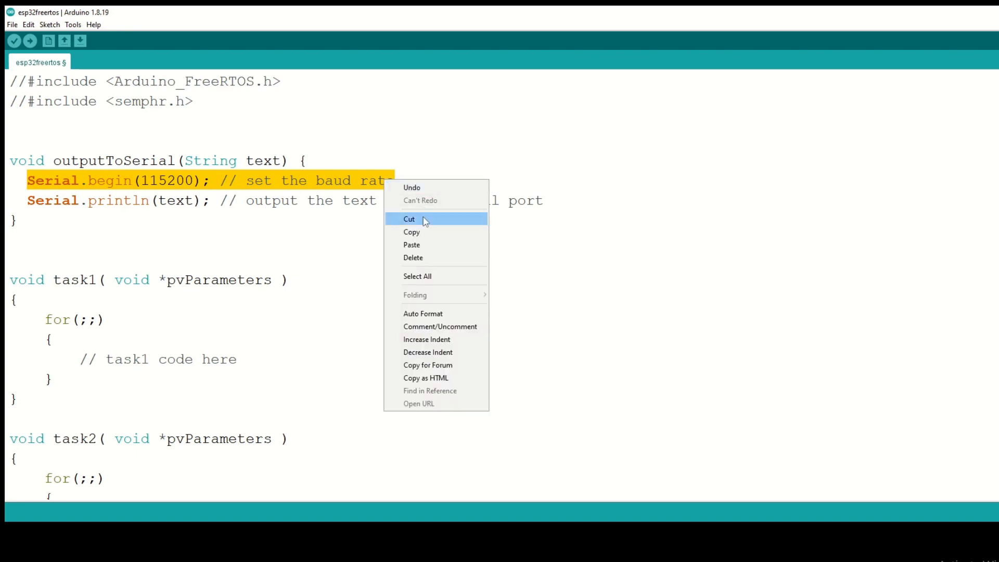
- Move Serial.begin(115200) from outputToSerial into setup() above the xTaskCreate calls
click(409, 219)
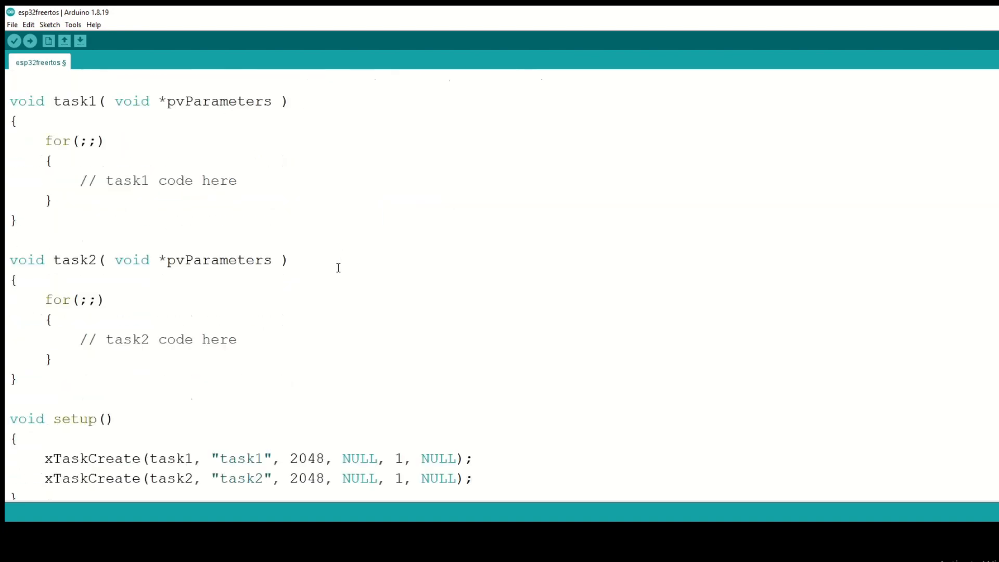
scroll(down, 3)
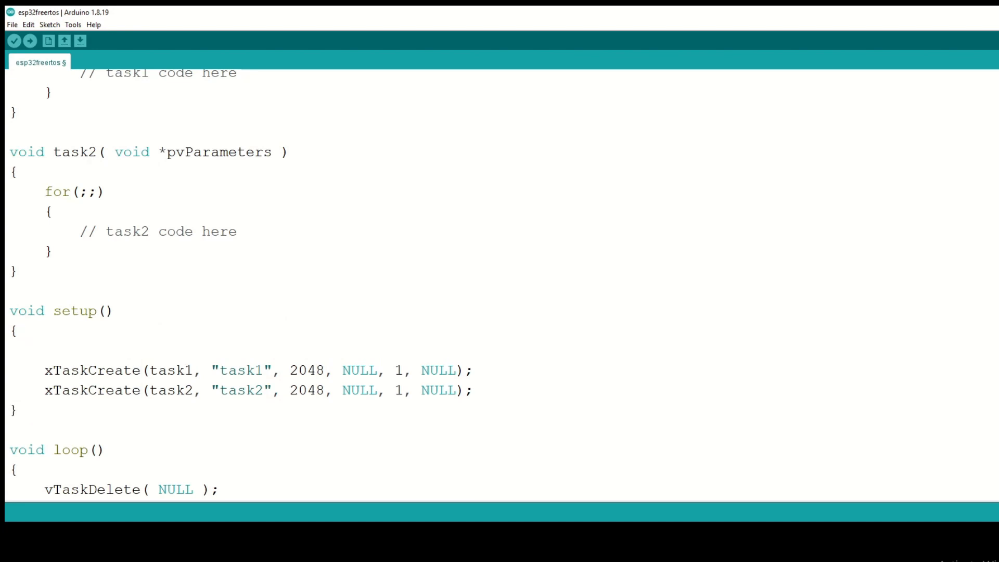
text(Serial.begin(115200); // set the baud rate)
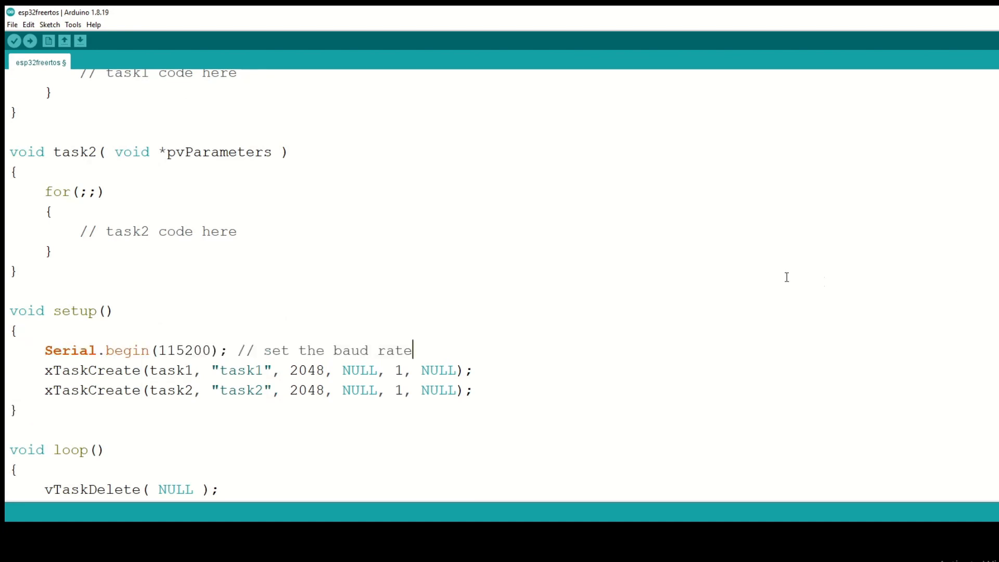
scroll(up, 3)
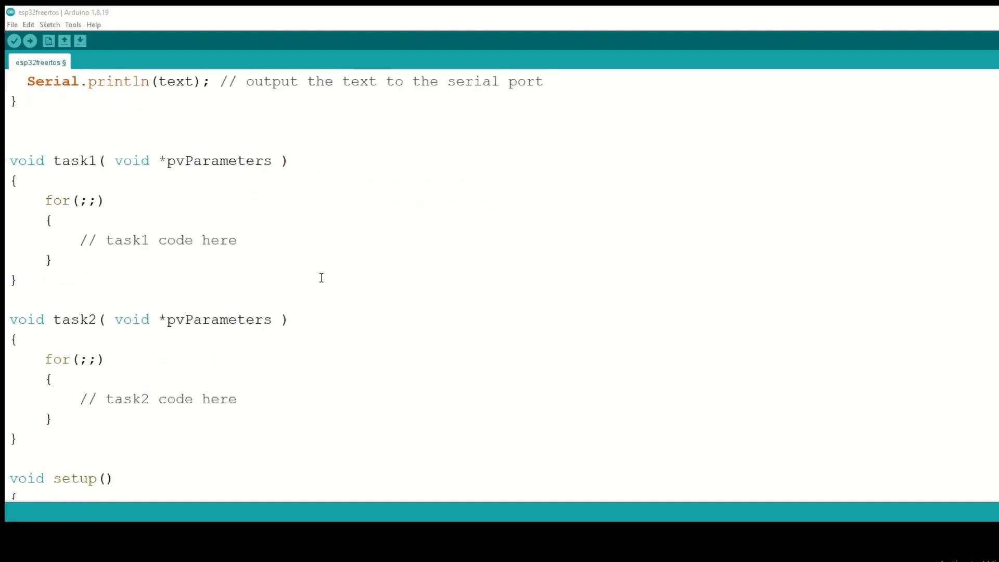
mouse_move(83, 243)
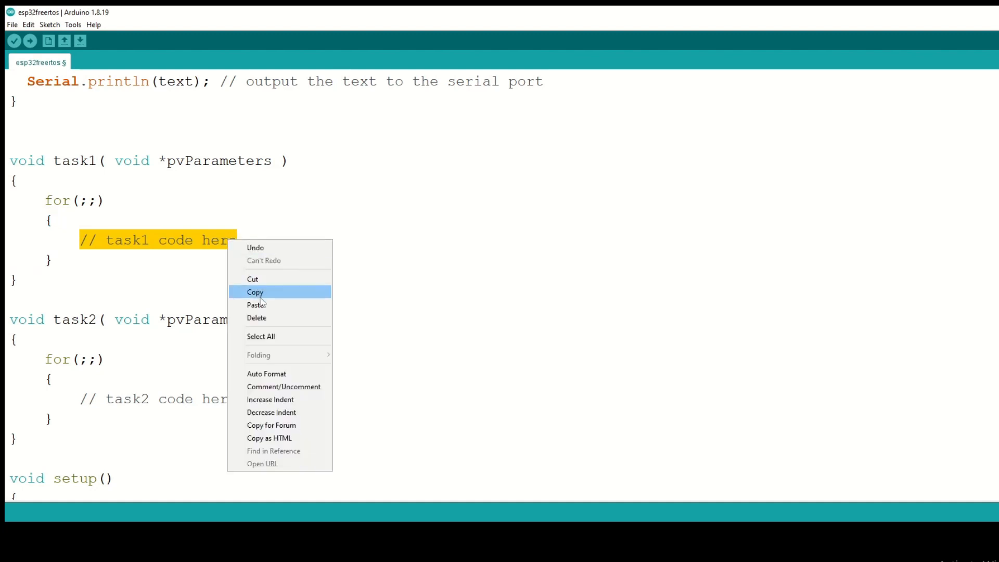
- Replace task1's placeholder with outputToSerial("Hello, this is task 1!\n")
click(257, 304)
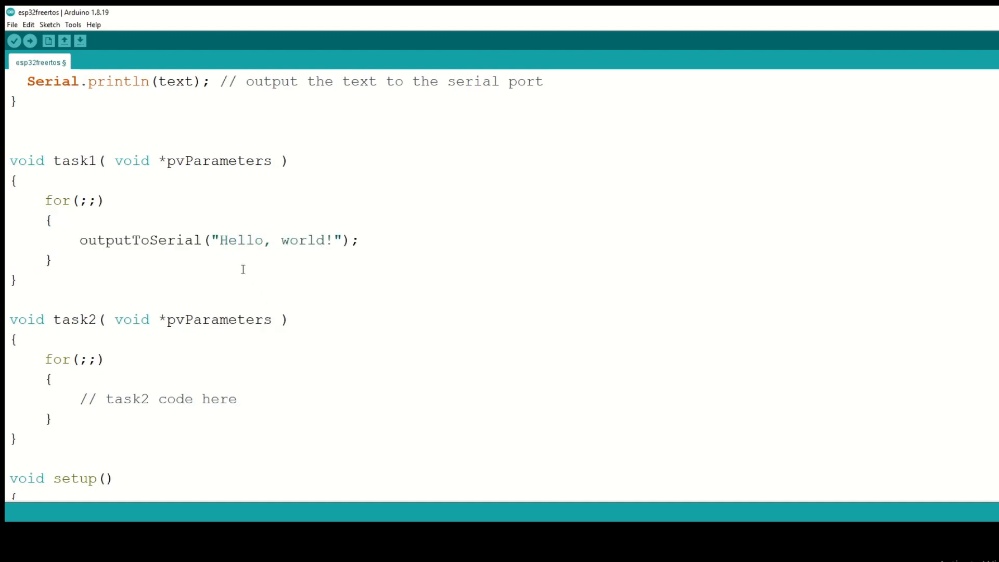
double_click(300, 241)
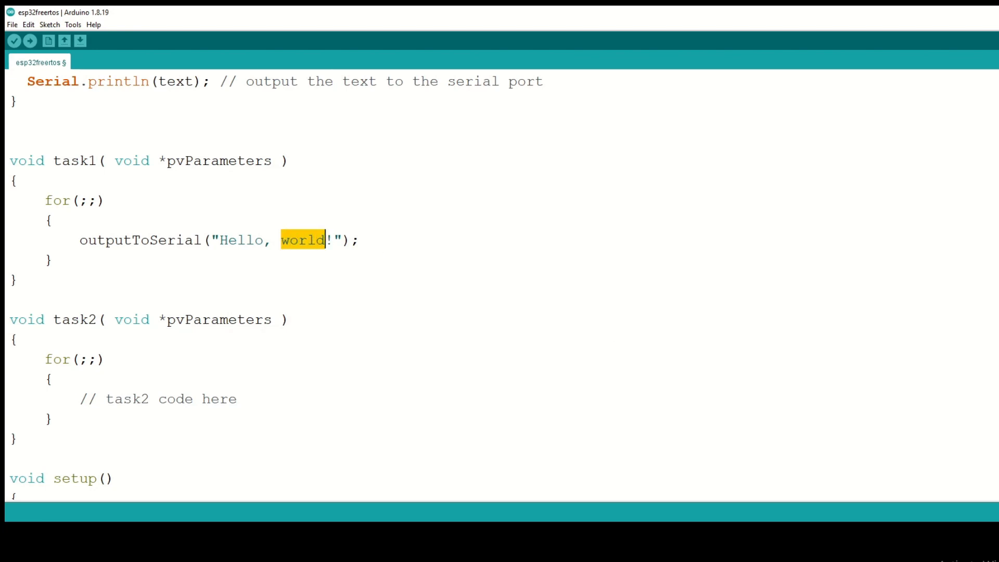
text(this is t)
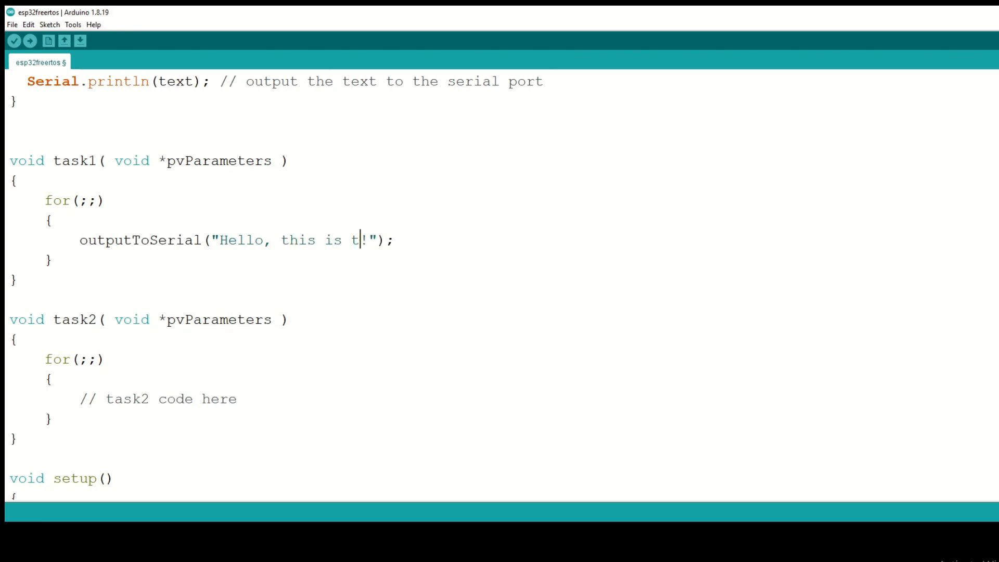
text(ask 1)
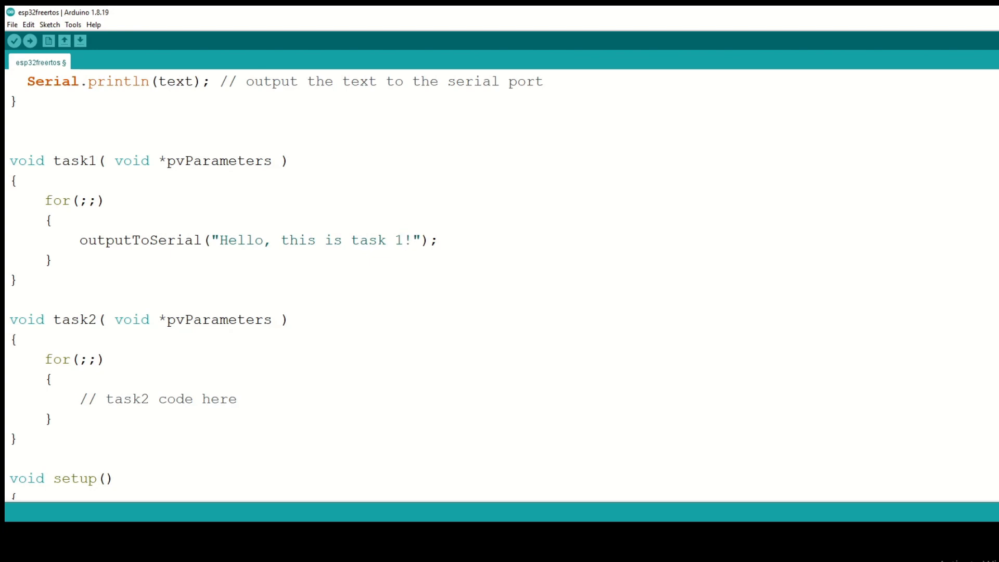
text(\n)
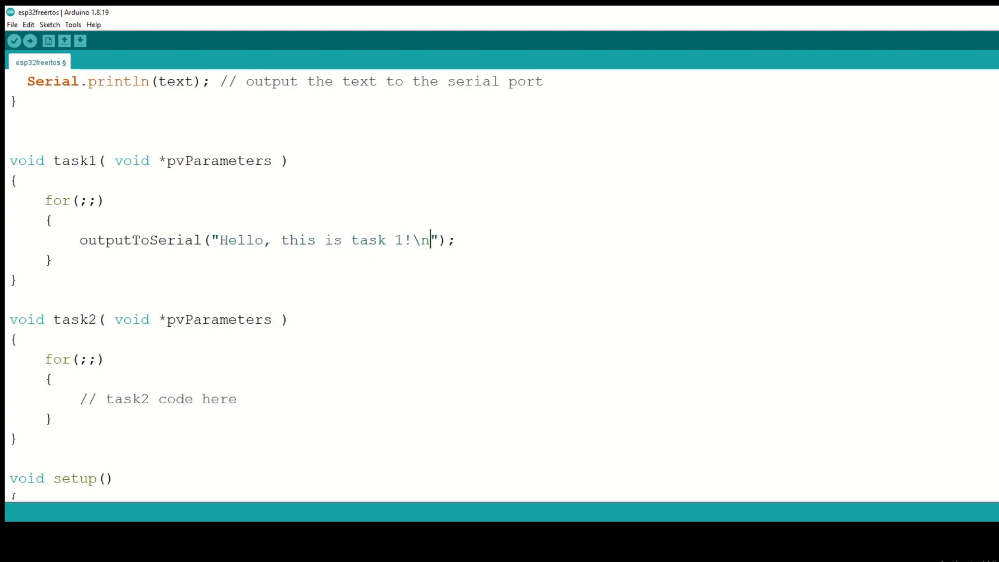
mouse_move(376, 337)
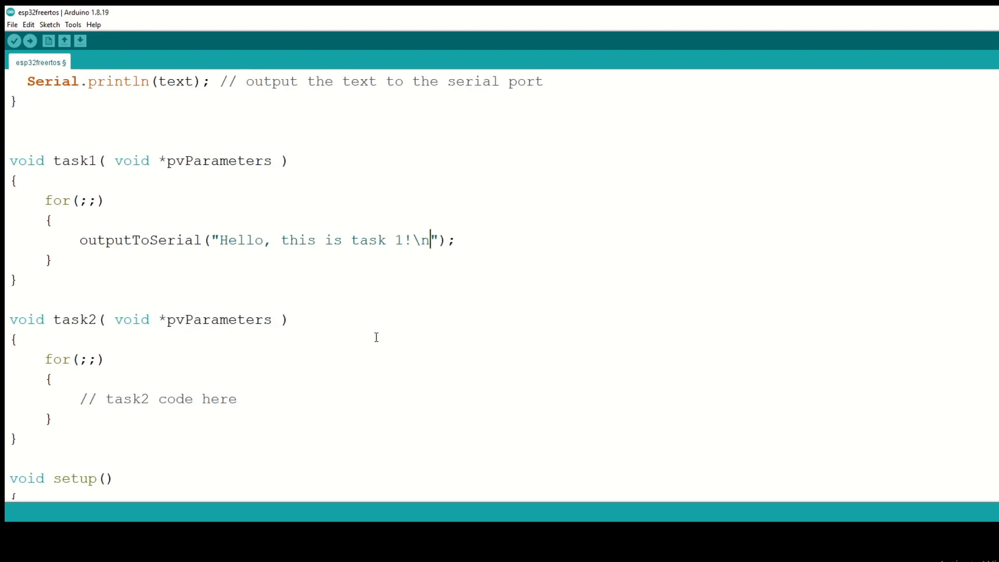
mouse_move(79, 248)
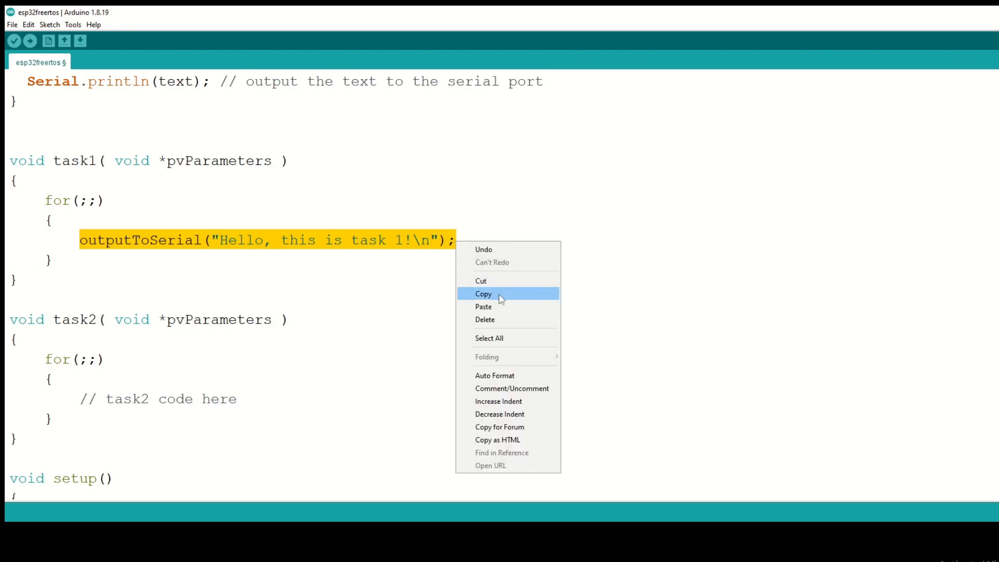
- Copy task1's print line into task2 as outputToSerial("Hello, this is task 2!\n")
click(483, 294)
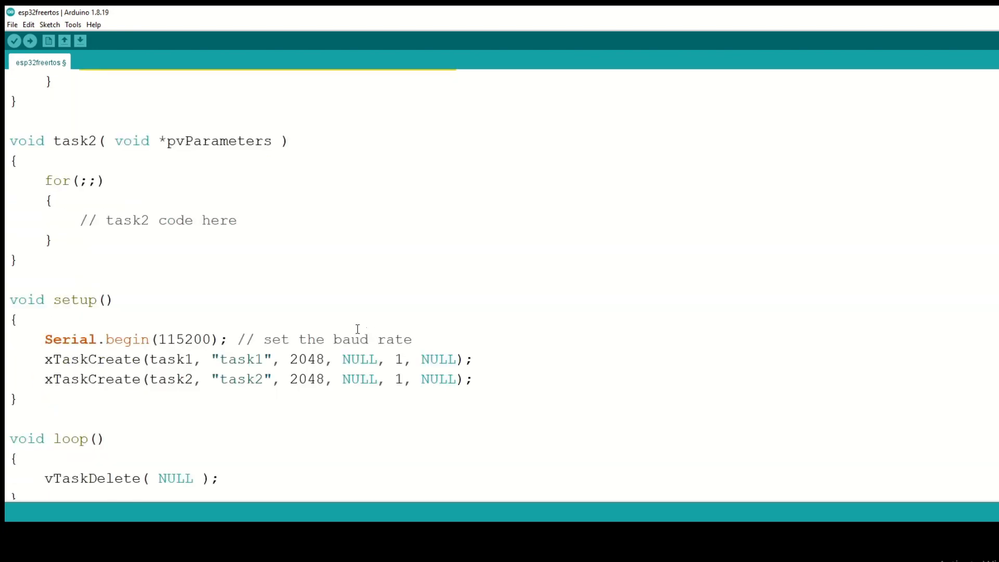
double_click(155, 219)
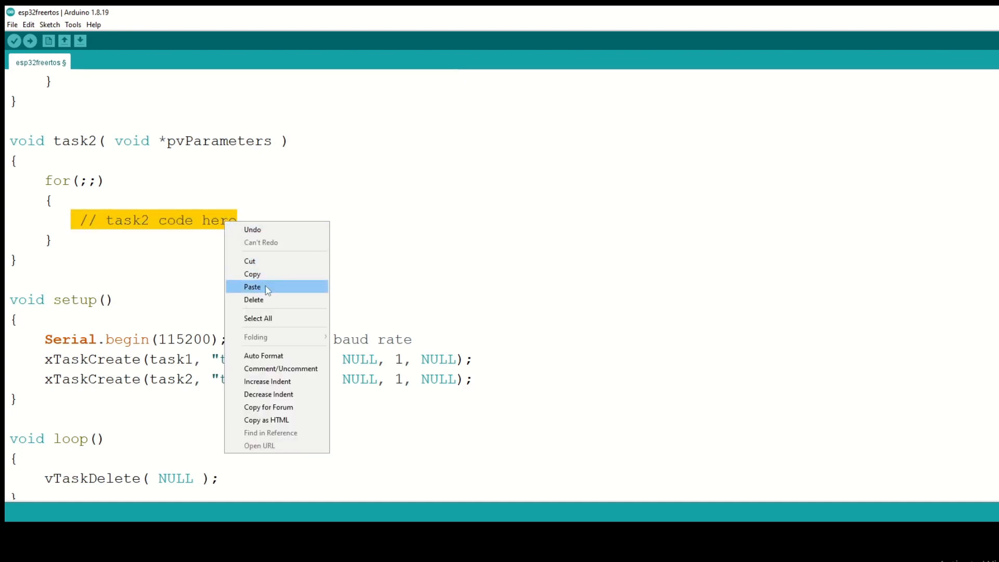
click(252, 286)
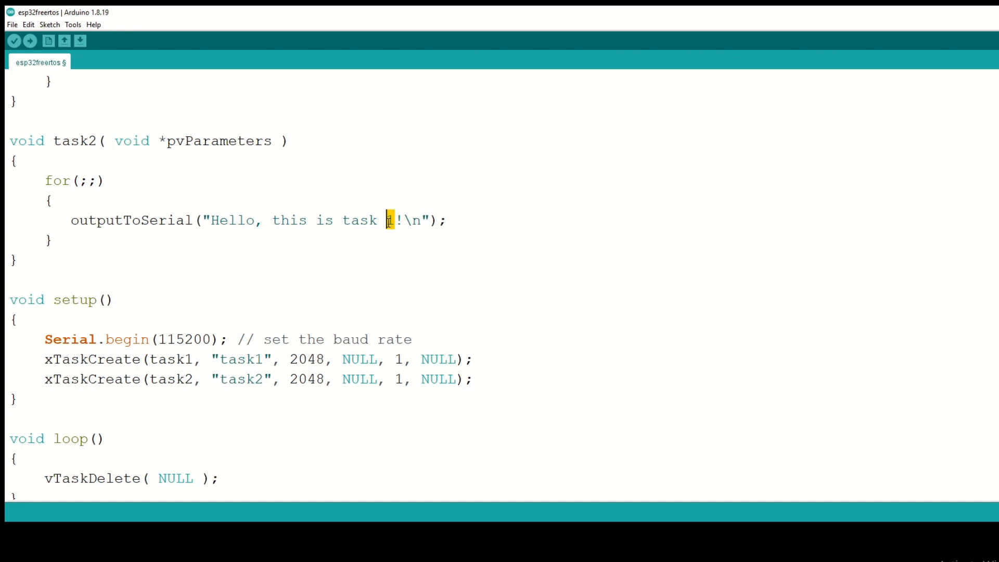
text(2)
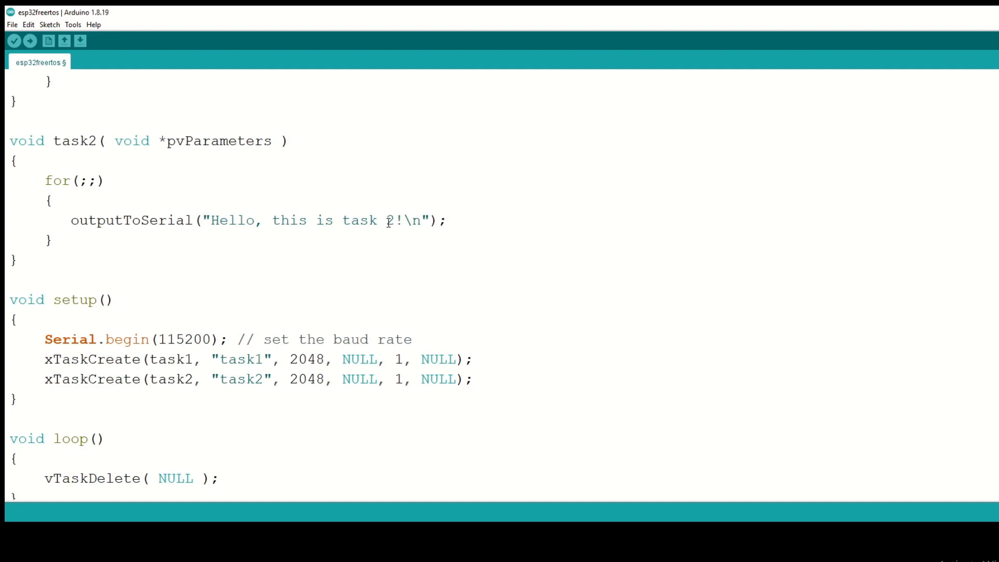
mouse_move(49, 40)
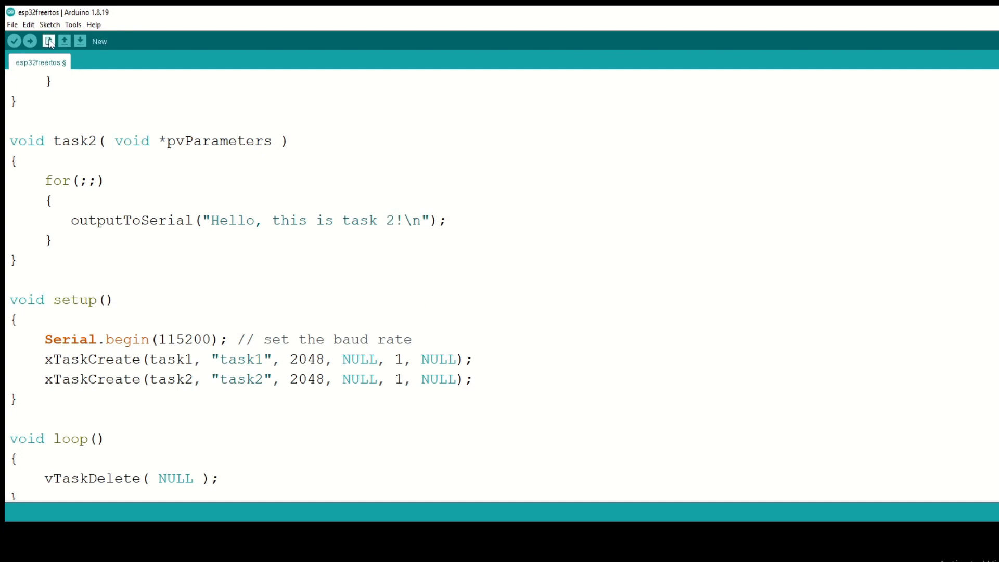
- Save the esp32freertos sketch via File > Save
click(12, 24)
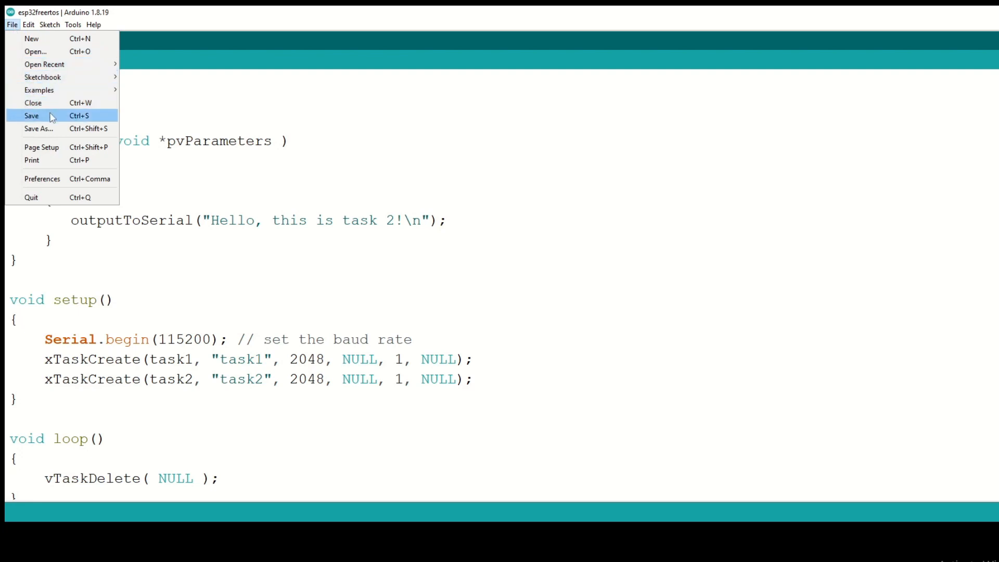
click(31, 115)
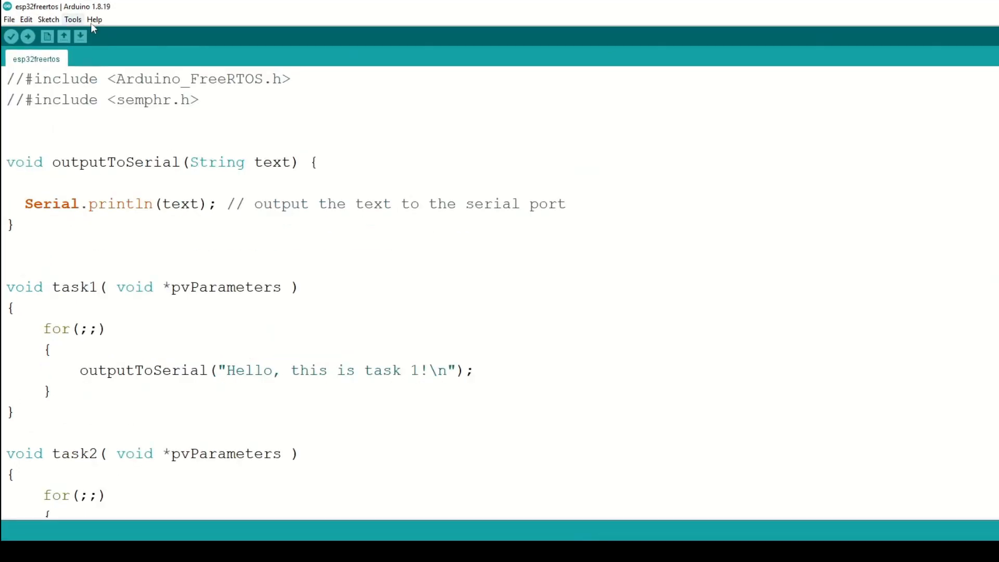
- Upload the two-task sketch to the ESP32 and wait for 'Done uploading.'
click(72, 19)
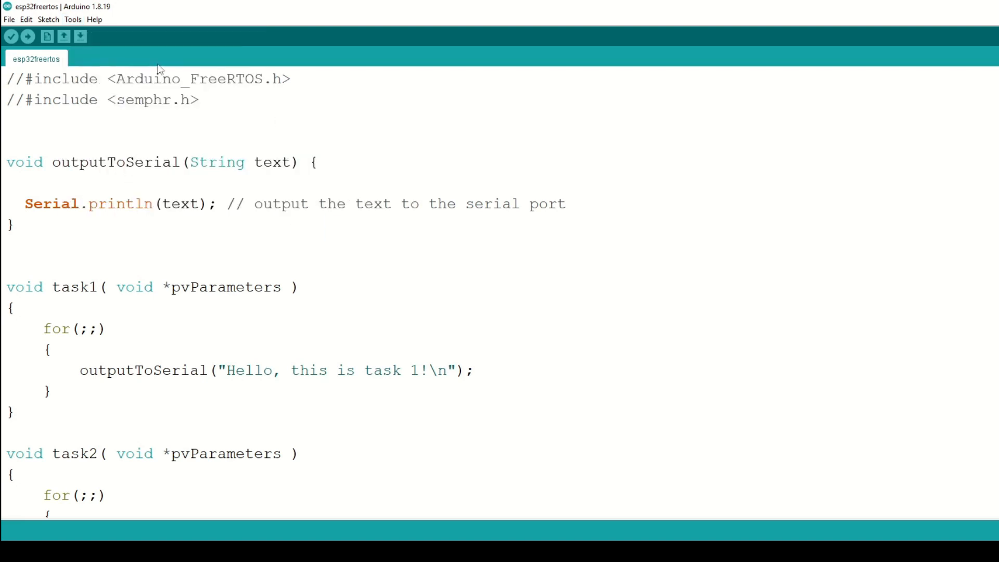
click(6, 78)
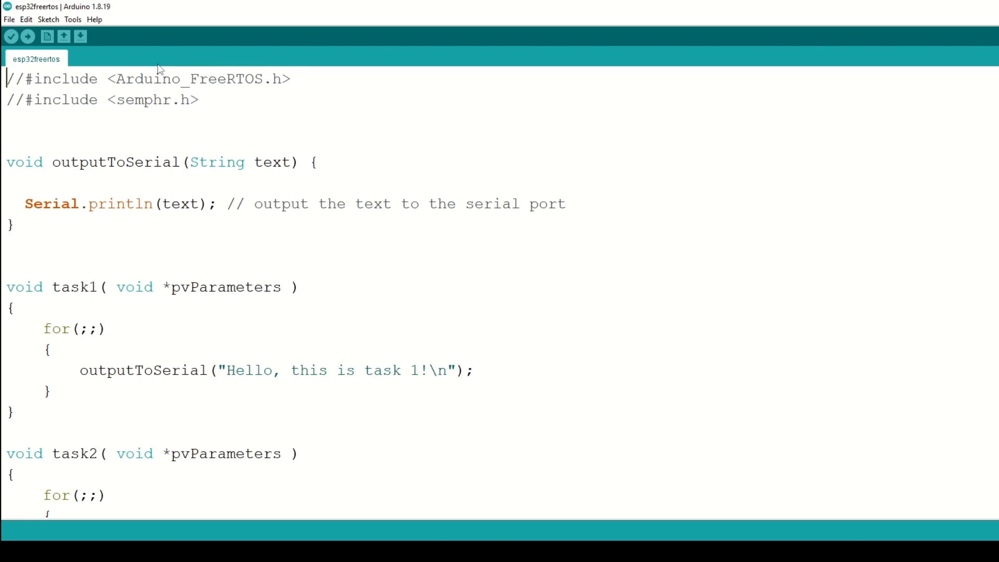
click(29, 36)
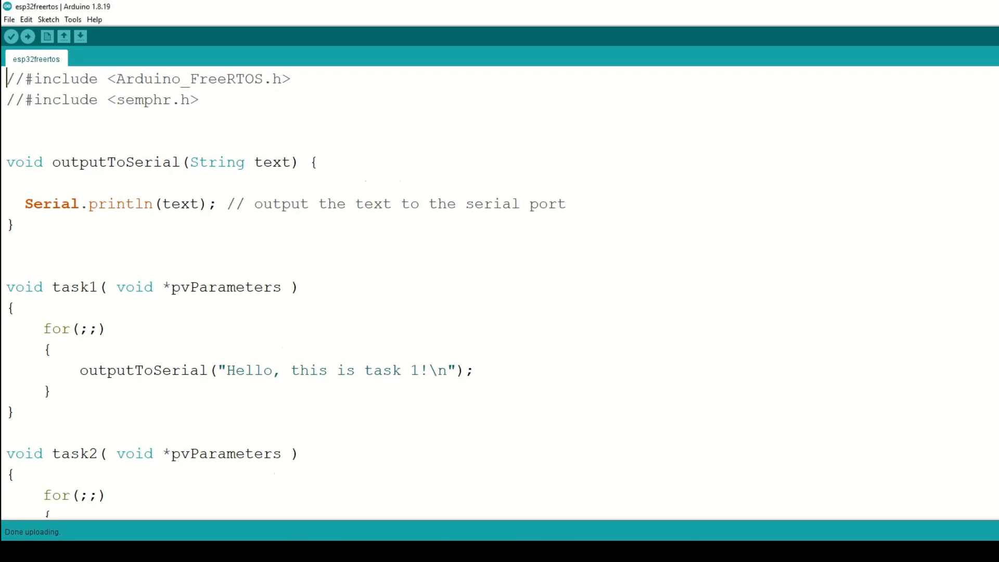
scroll(down, 3)
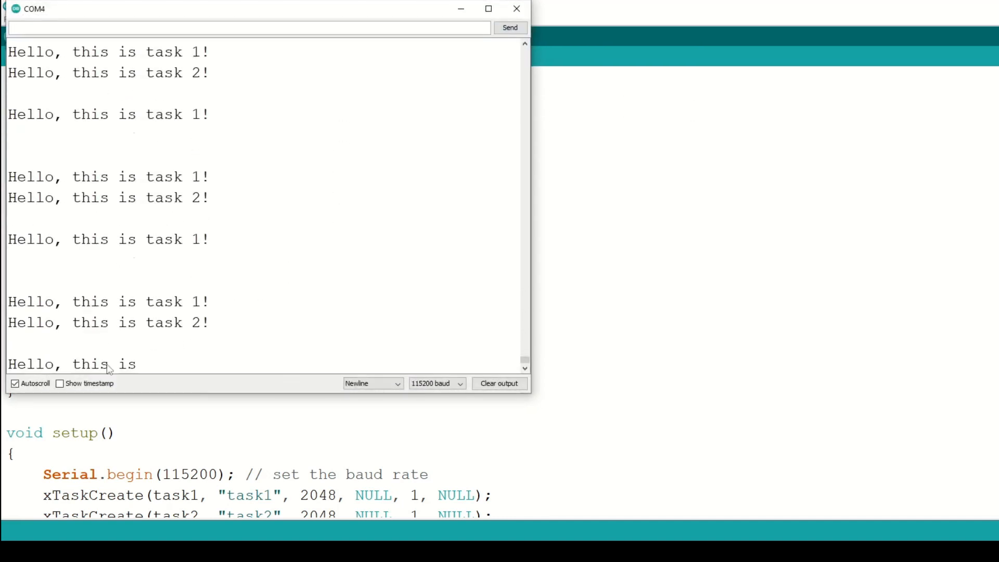
- Untick Autoscroll in the serial monitor while task 1 and task 2 greetings stream
click(14, 383)
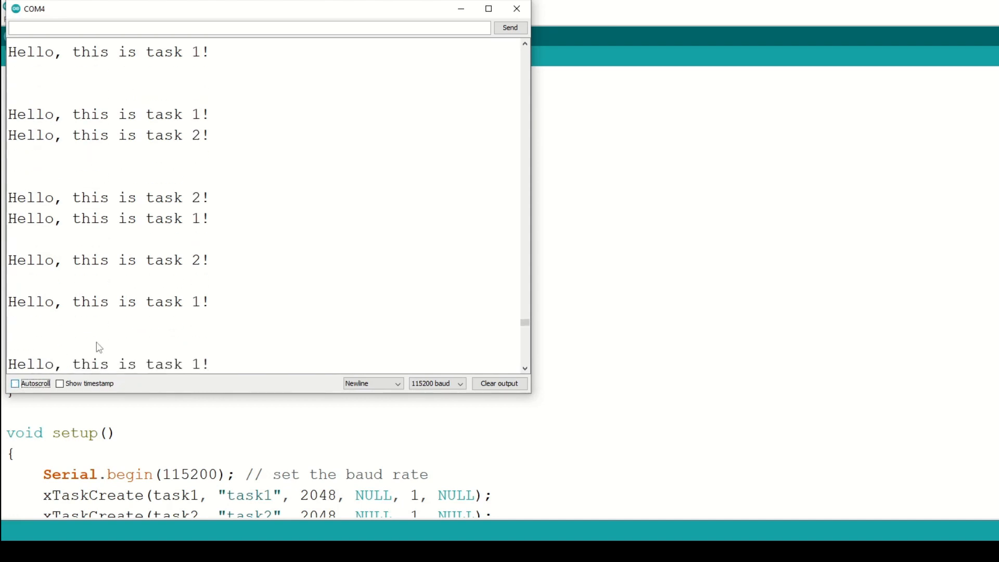